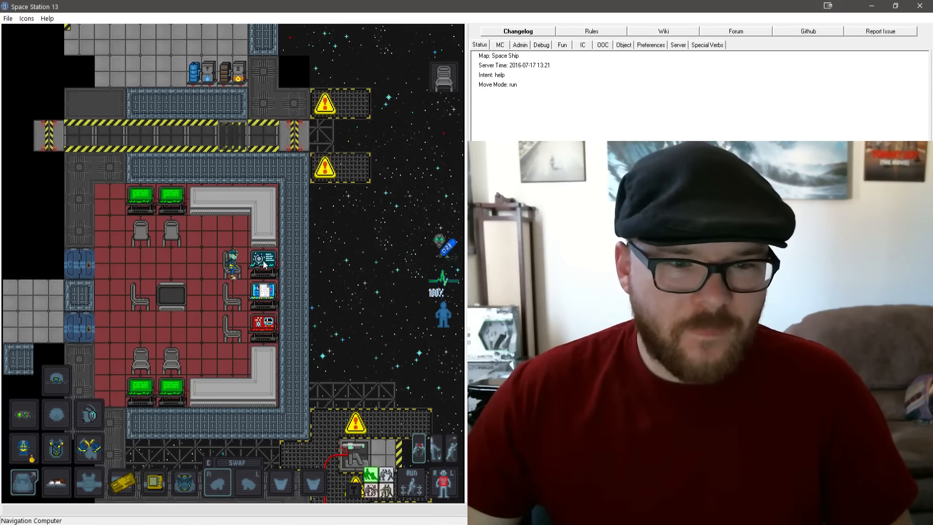
Open the Navigation Computer's star map from the bridge navigation console
{"action": "left_click", "coordinate": [262, 262]}
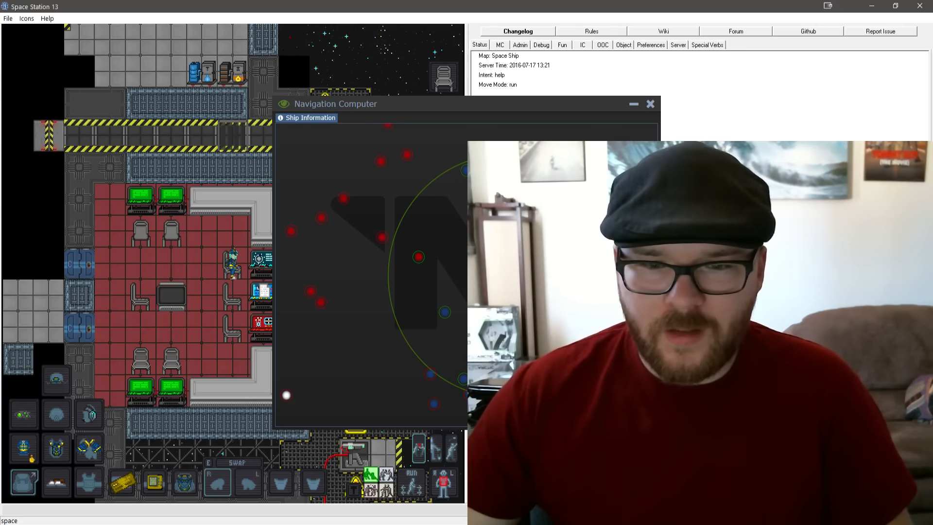
{"action": "mouse_move", "coordinate": [463, 170]}
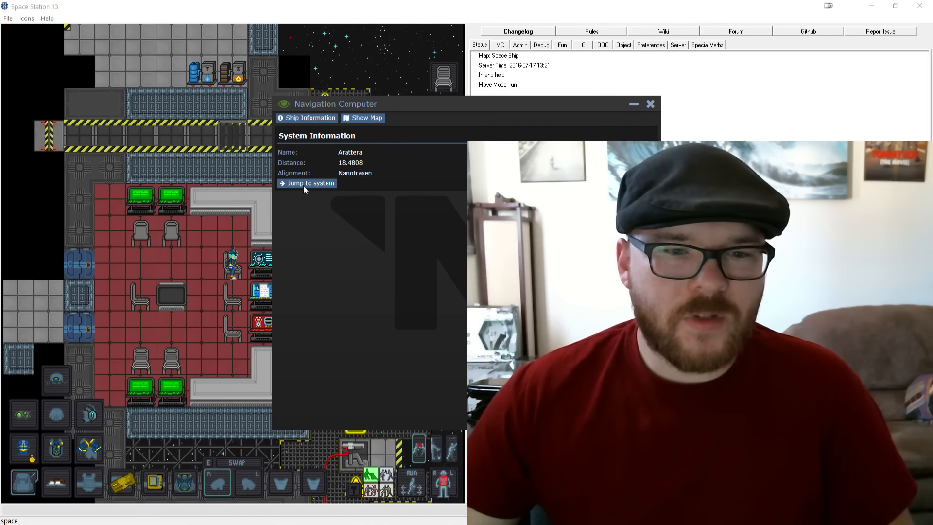
{"action": "left_click", "coordinate": [307, 183]}
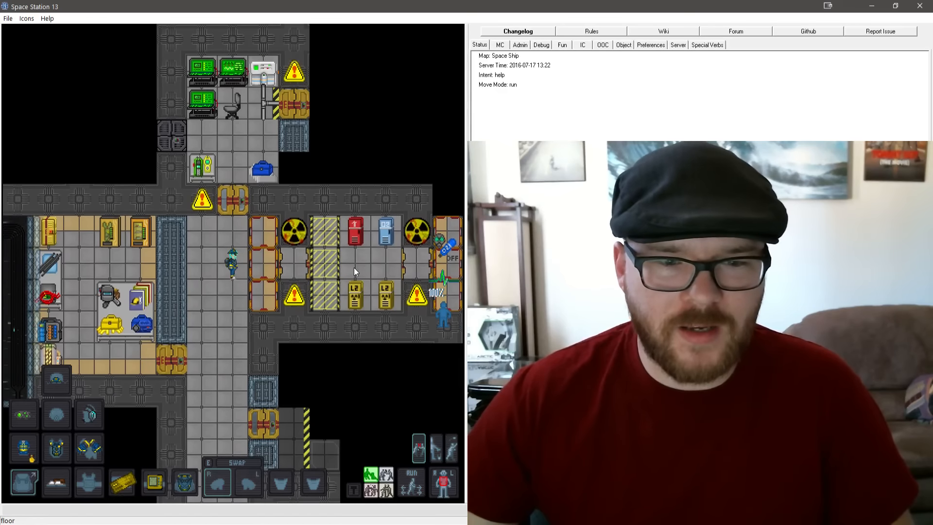
{"action": "mouse_move", "coordinate": [390, 308]}
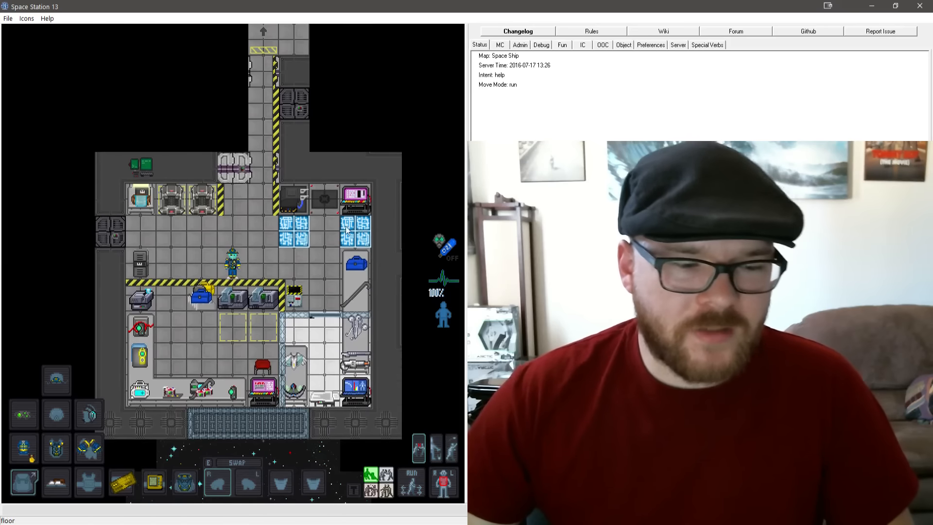
Walk north into the carpeted bedroom, stopping beside the bed
{"action": "key", "text": "W"}
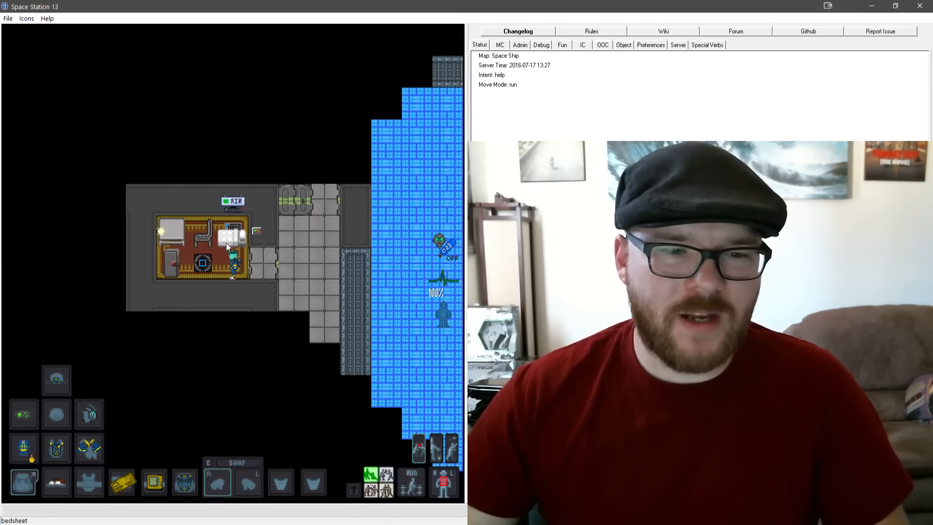
{"action": "mouse_move", "coordinate": [291, 268]}
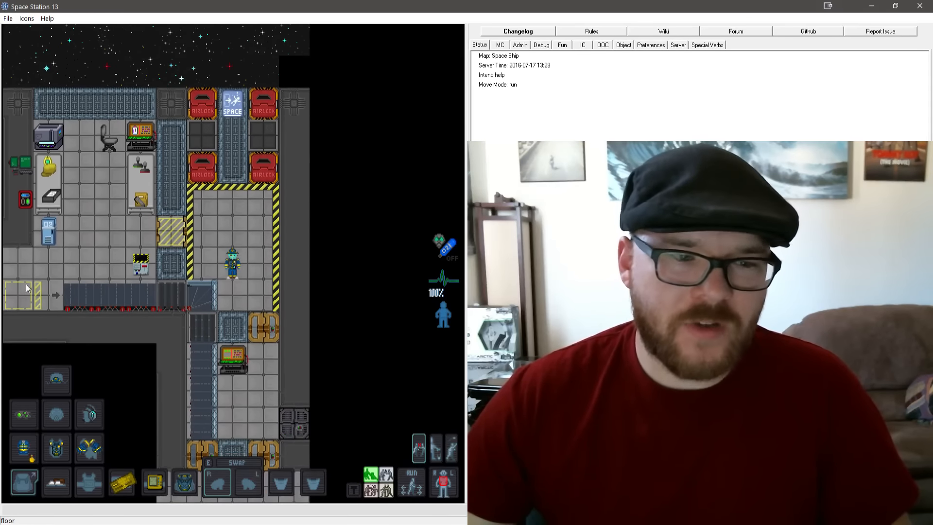
{"action": "mouse_move", "coordinate": [196, 424]}
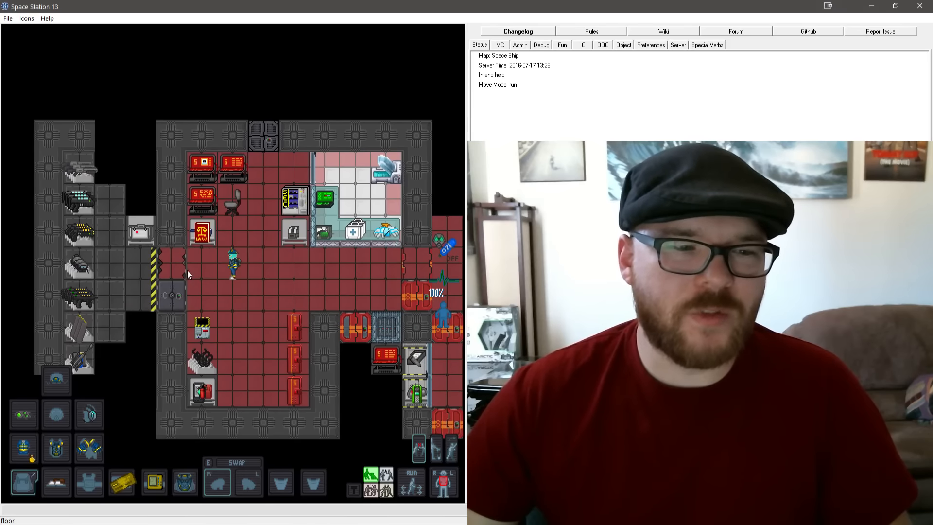
{"action": "mouse_move", "coordinate": [207, 278]}
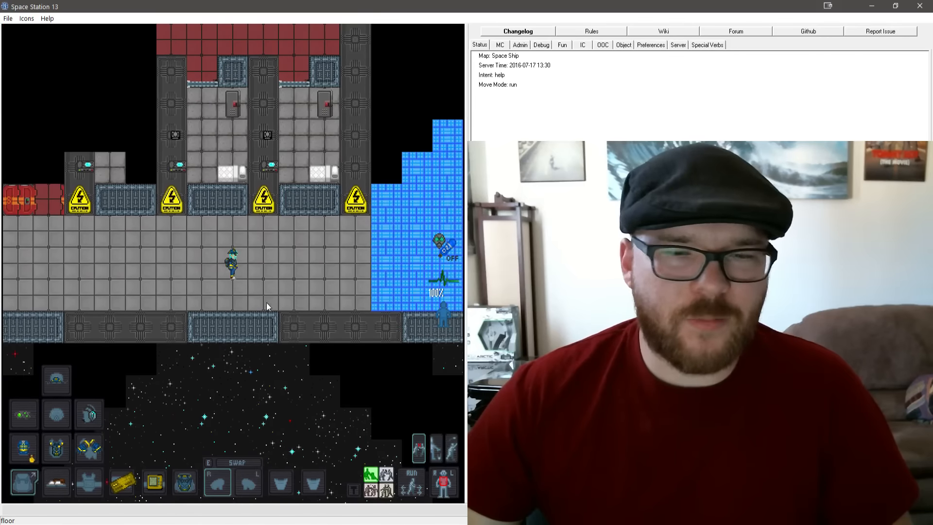
{"action": "mouse_move", "coordinate": [292, 288]}
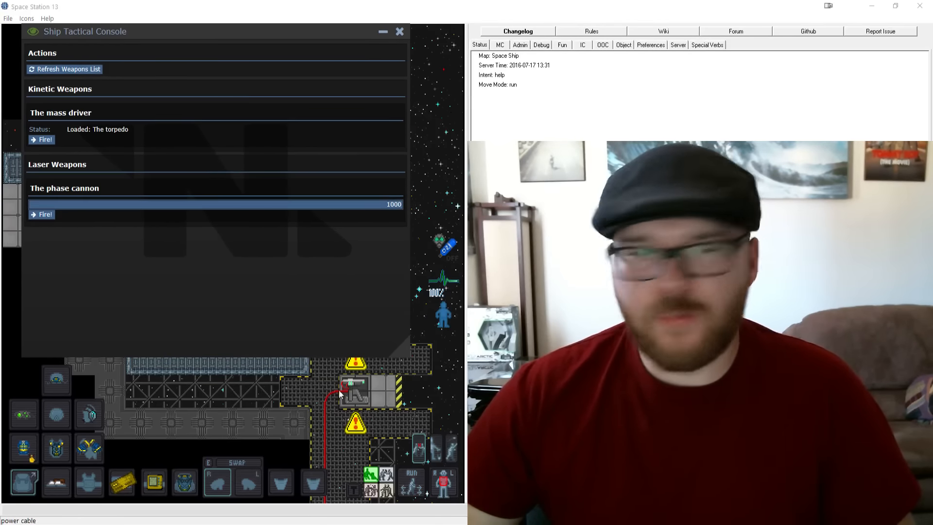
{"action": "mouse_move", "coordinate": [367, 418]}
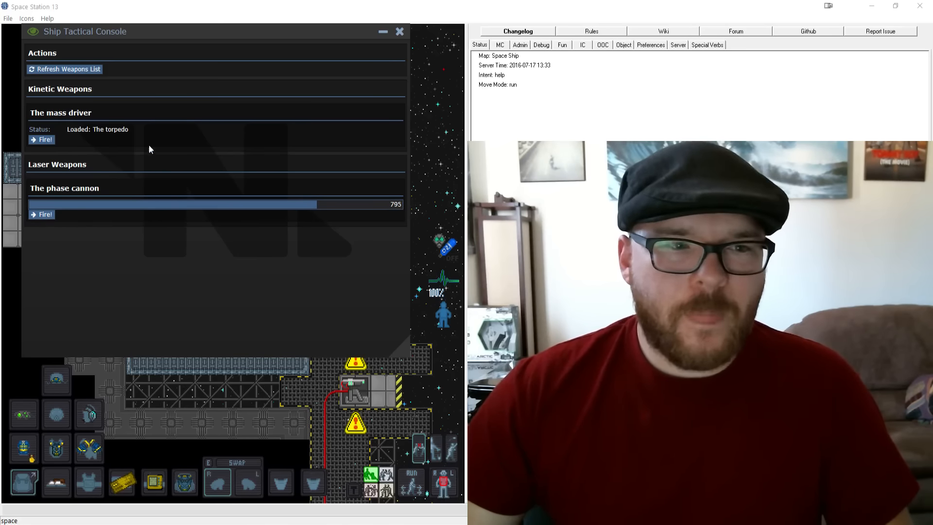
Fire the phase cannon twice, then drag the Tactical Console window to the top right
{"action": "left_click", "coordinate": [44, 214]}
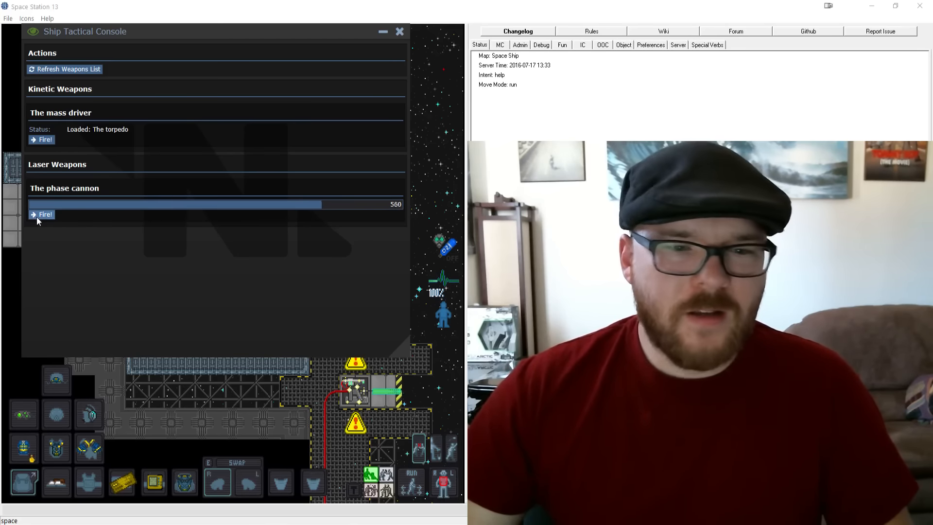
{"action": "left_click", "coordinate": [41, 214]}
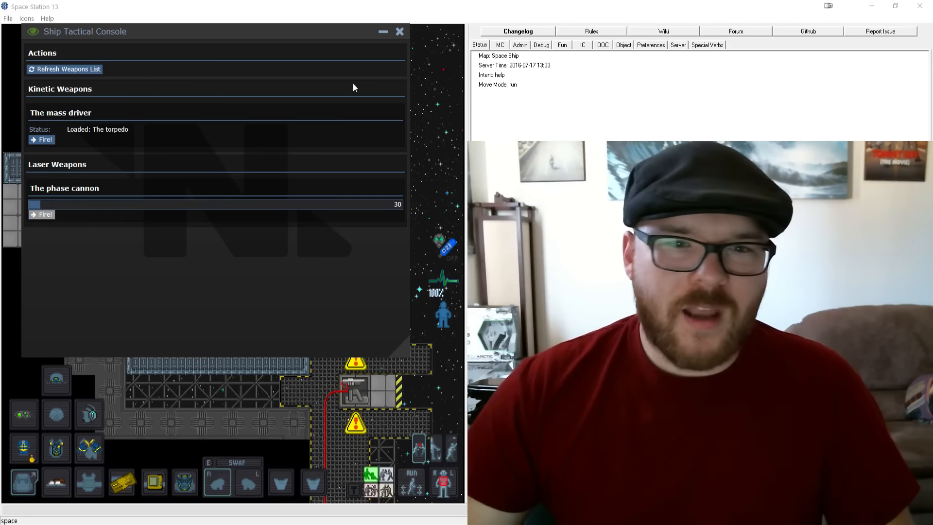
{"action": "left_click_drag", "start_coordinate": [83, 31], "coordinate": [577, 8]}
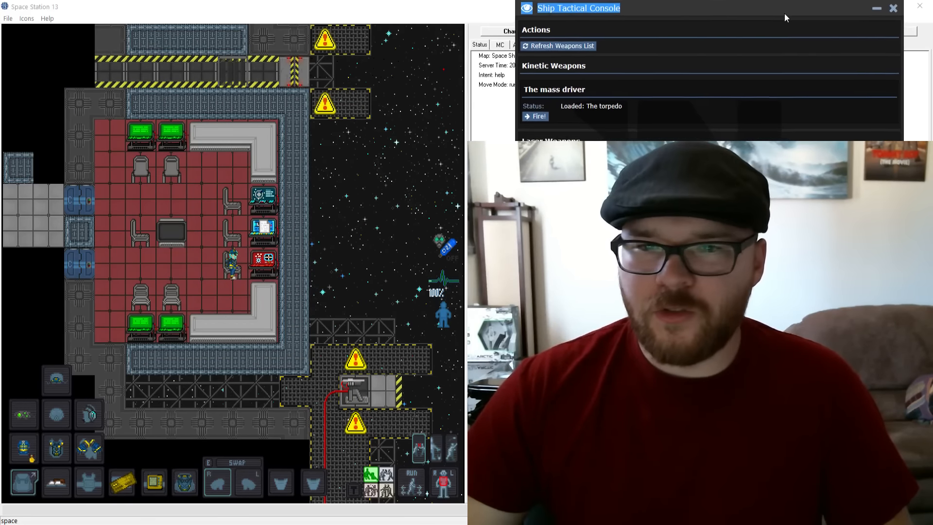